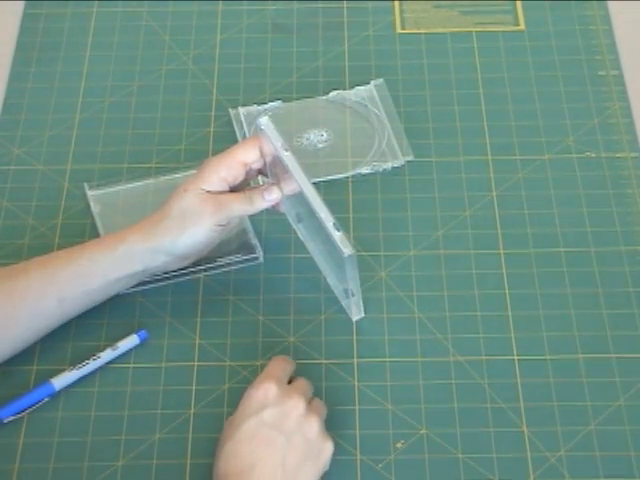
mouse_move(290, 290)
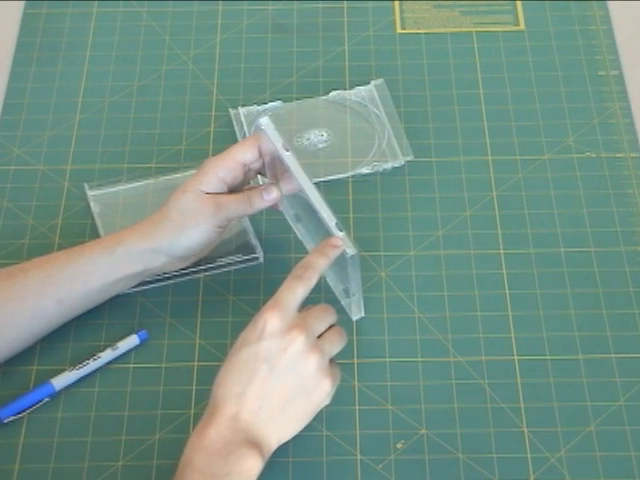